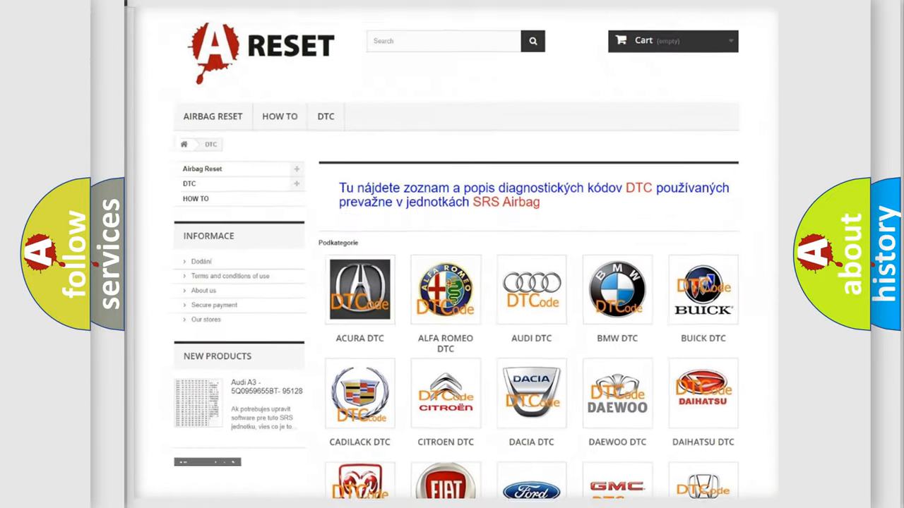
# Open the Ford DTC code list and browse its fault code subcategories
pyautogui.scroll(-3)
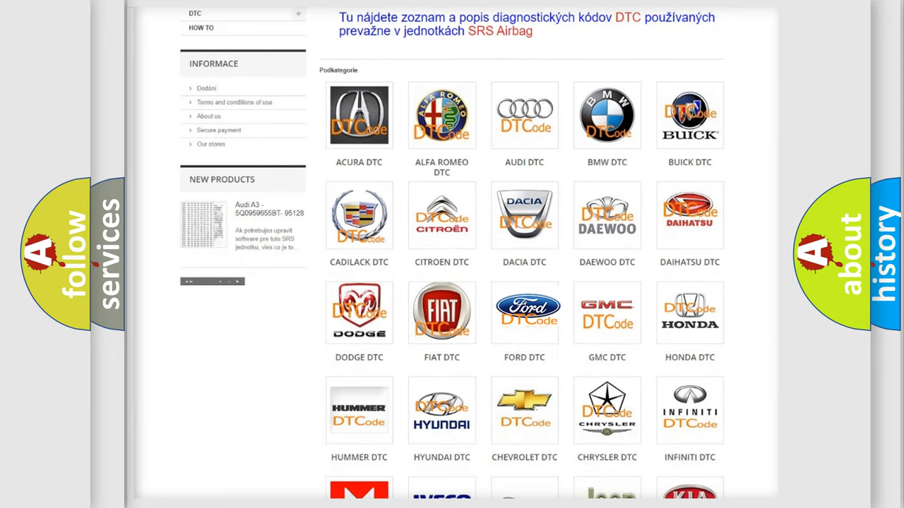
pyautogui.click(524, 312)
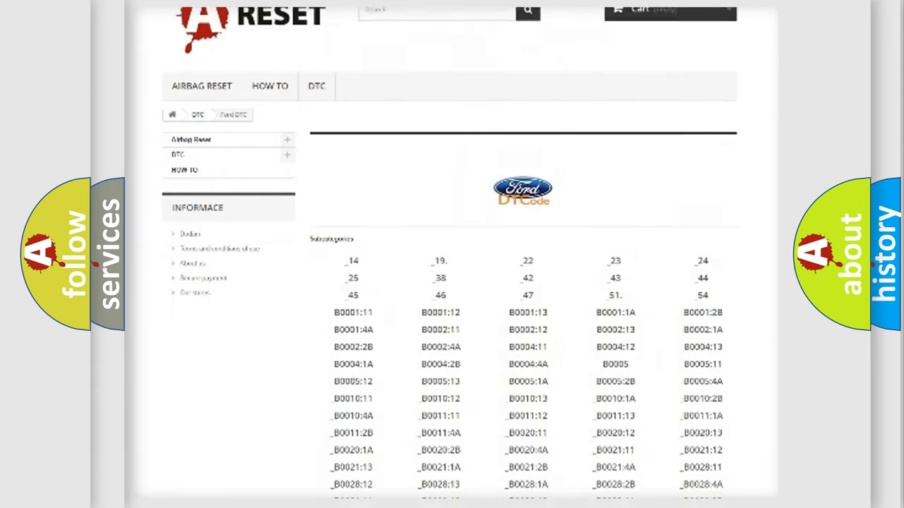
pyautogui.scroll(-3)
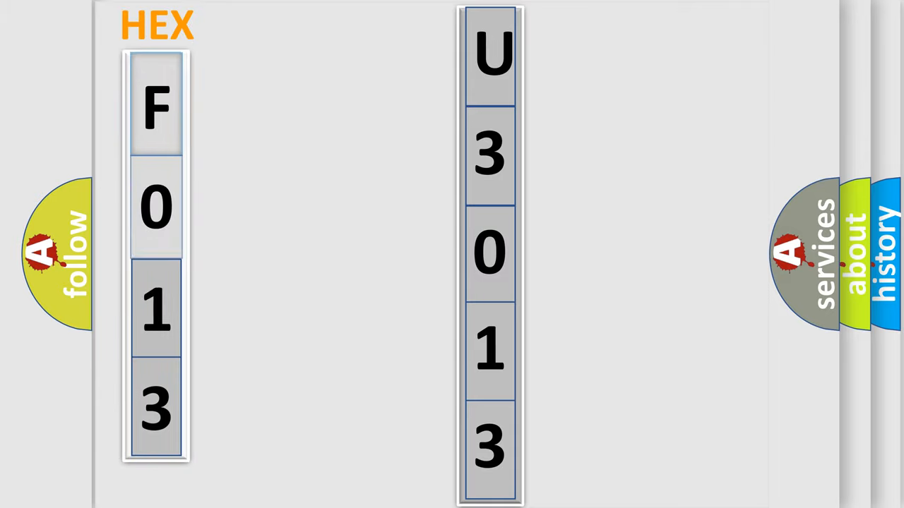
pyautogui.click(156, 106)
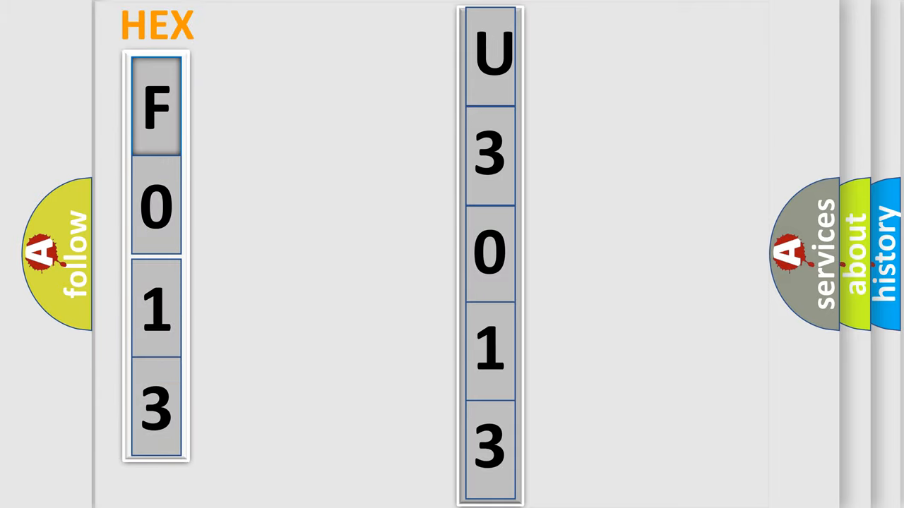